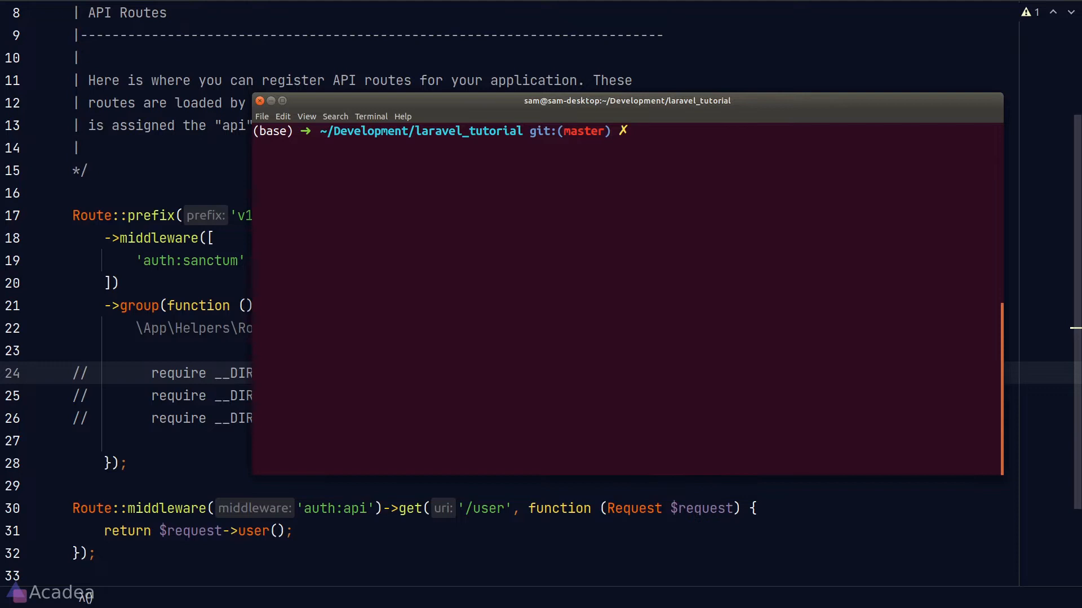
# Run the project's test script with composer run-script -- test, then return to PhpStorm.
pyautogui.write('composer run-script -- test')
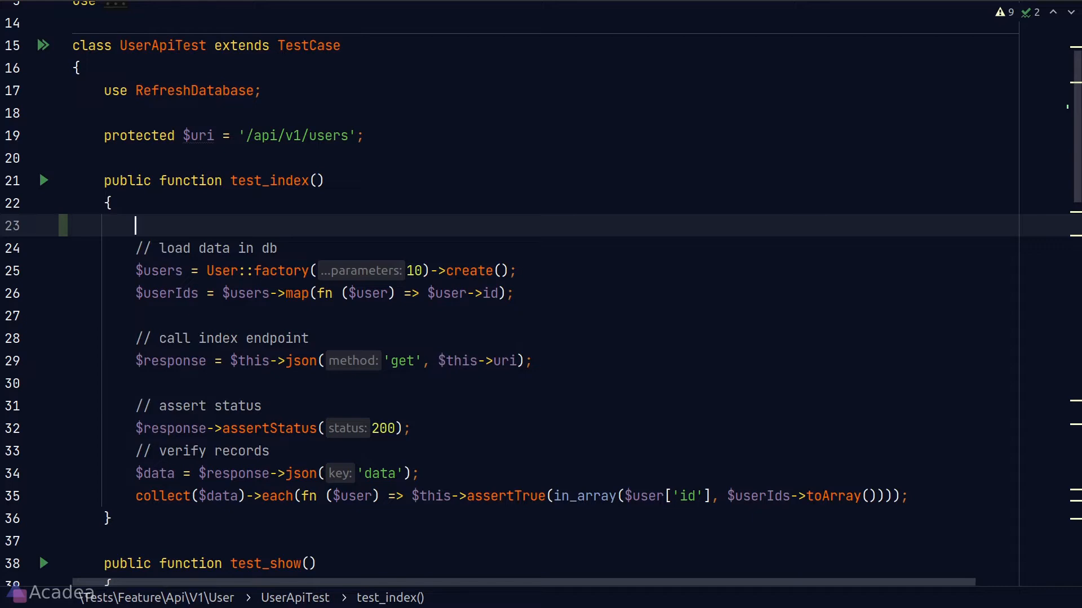
# Begin test_index with $user = User::factory()->create() and $this->actingAs($user).
pyautogui.write('$this->actingAs(')
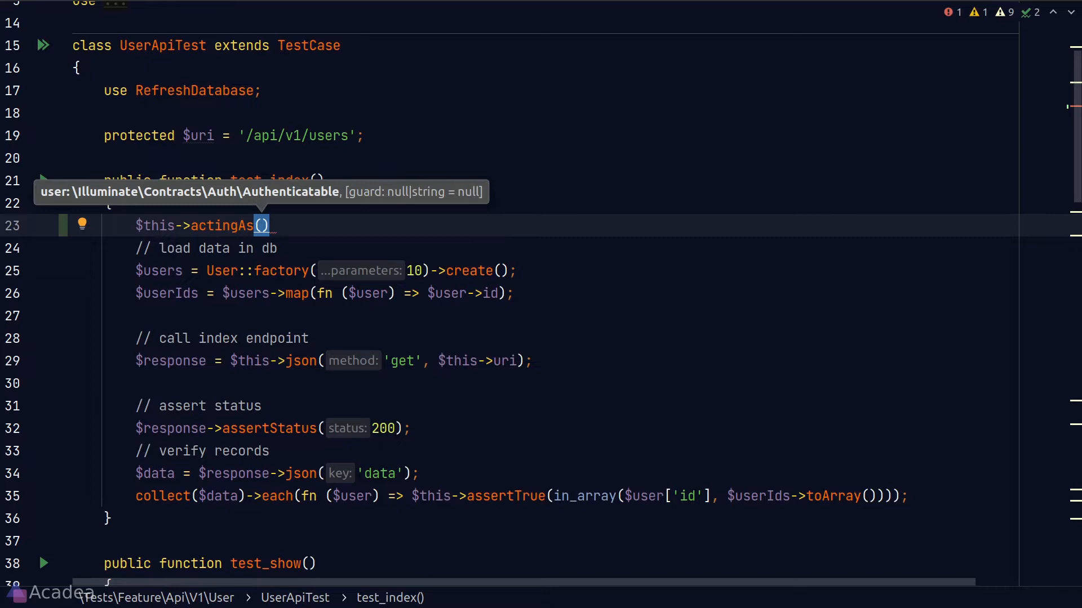
pyautogui.write(';')
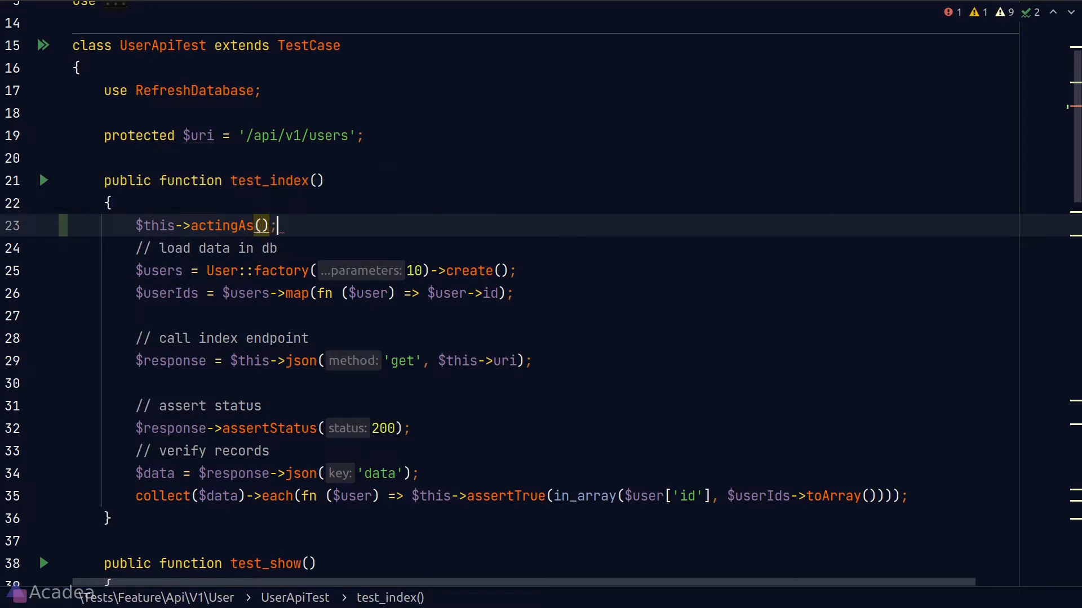
pyautogui.write('$user = User::factory()->create();')
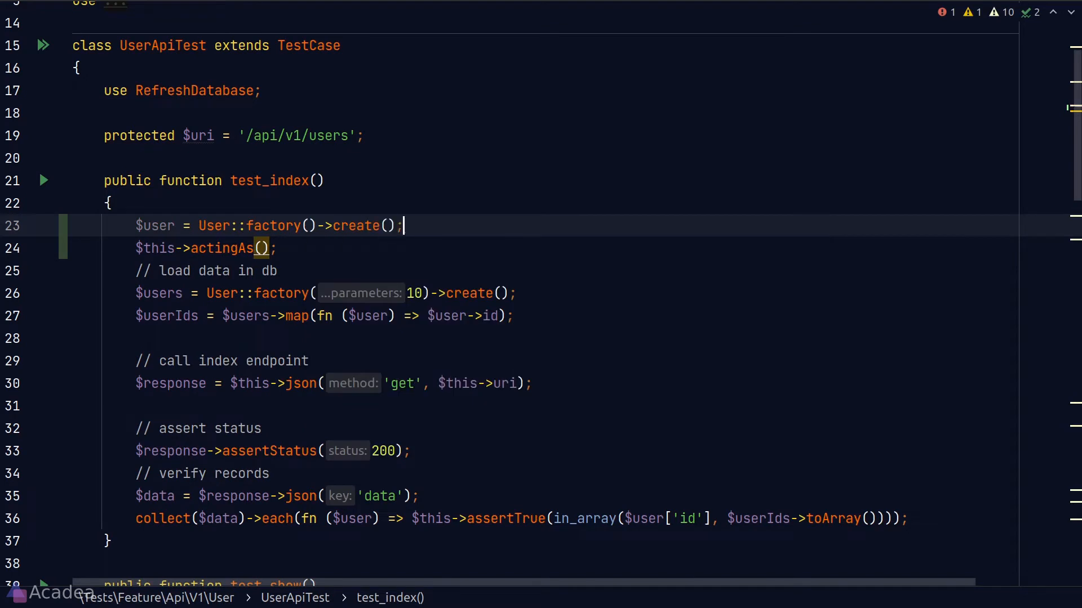
pyautogui.write('$user')
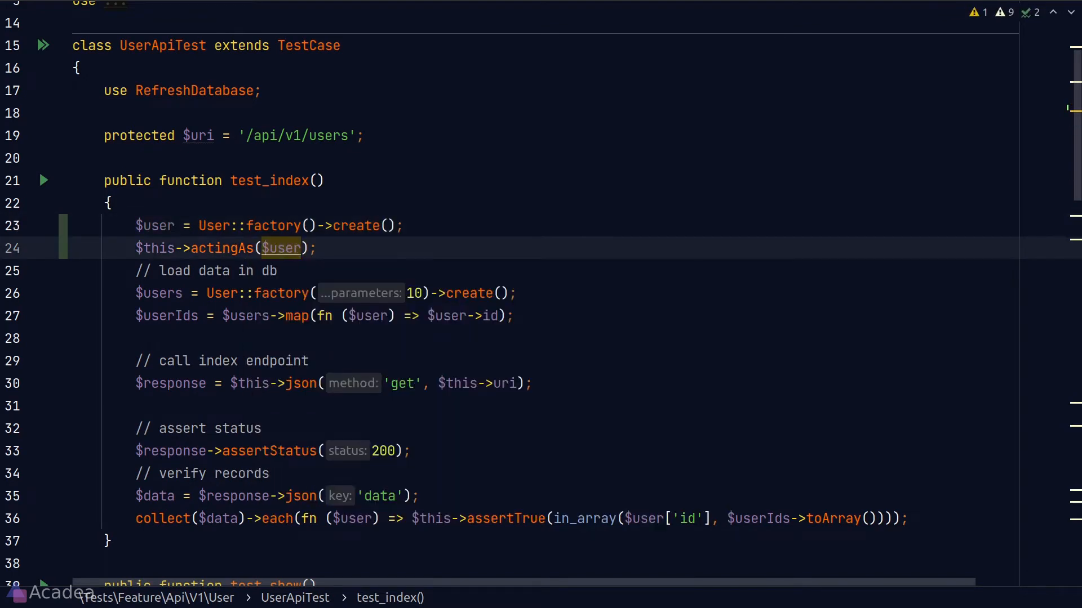
pyautogui.click(316, 248)
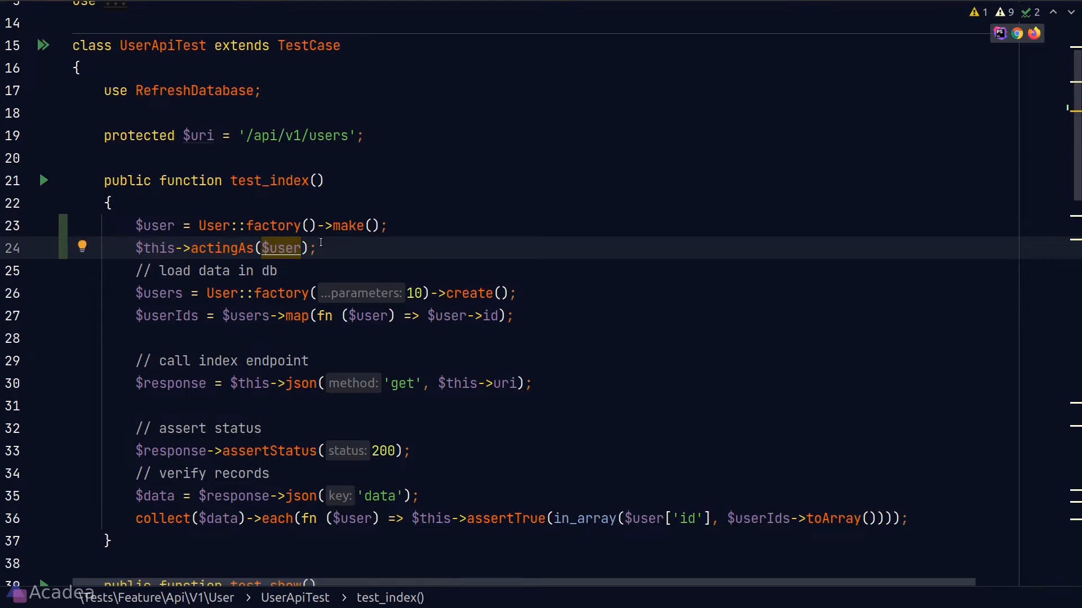
# Add a public setUp(): void method to UserApiTest calling parent::setUp() via the pubf snippet.
pyautogui.write('pubf')
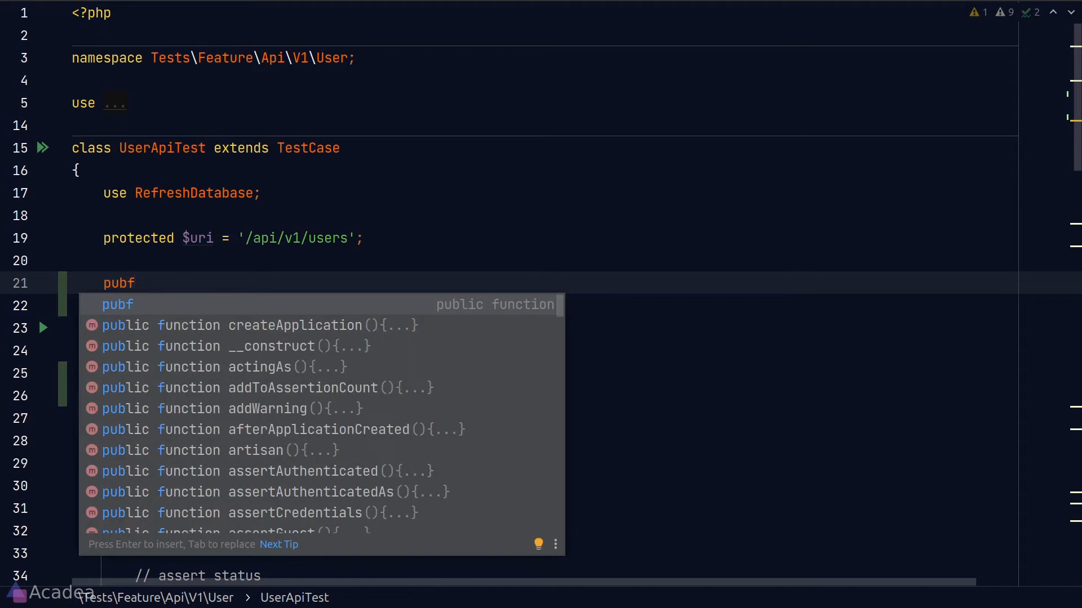
pyautogui.press('Enter')
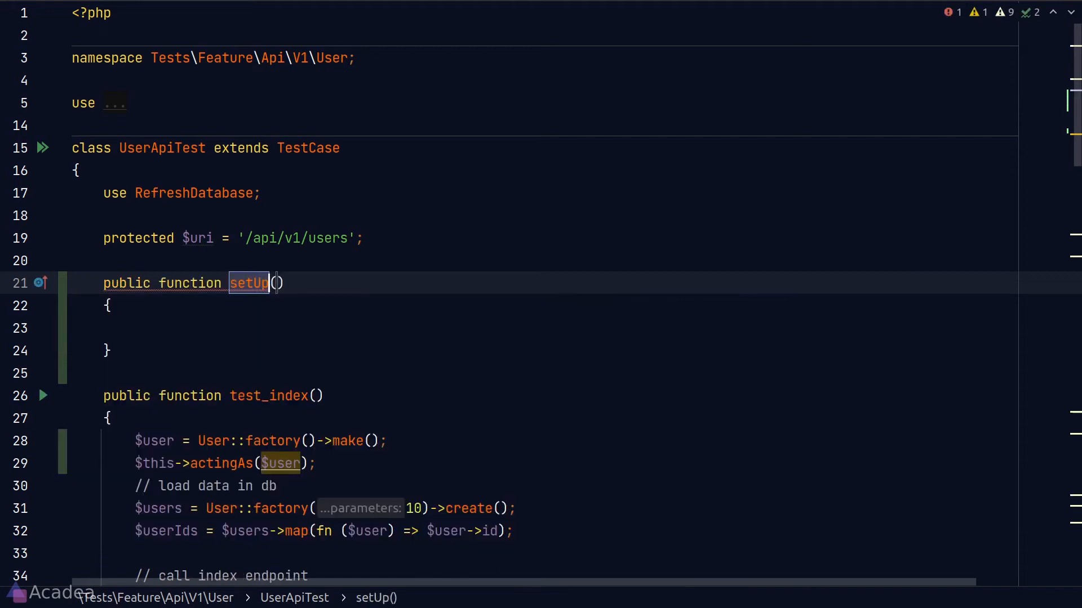
pyautogui.write(': vi')
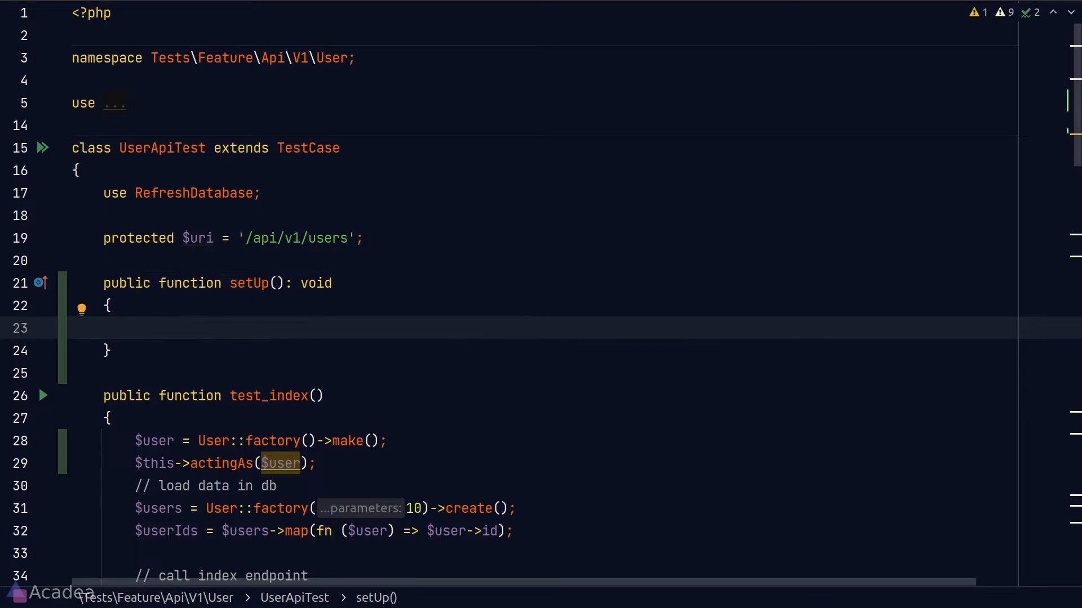
pyautogui.write('parent::')
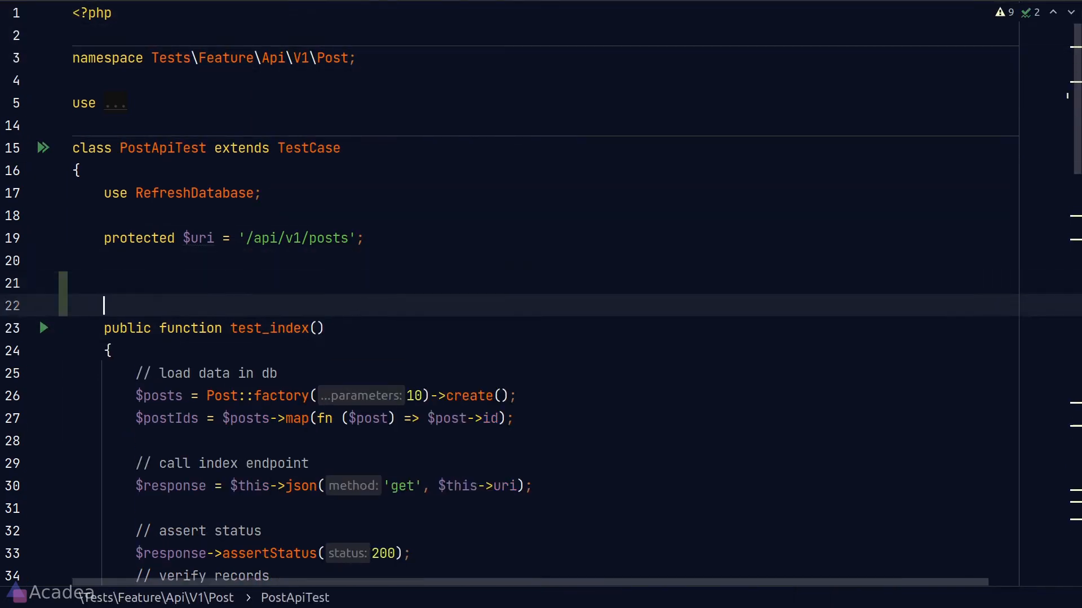
# Search for 'postapi' to navigate to the PostController file.
pyautogui.write('postapi')
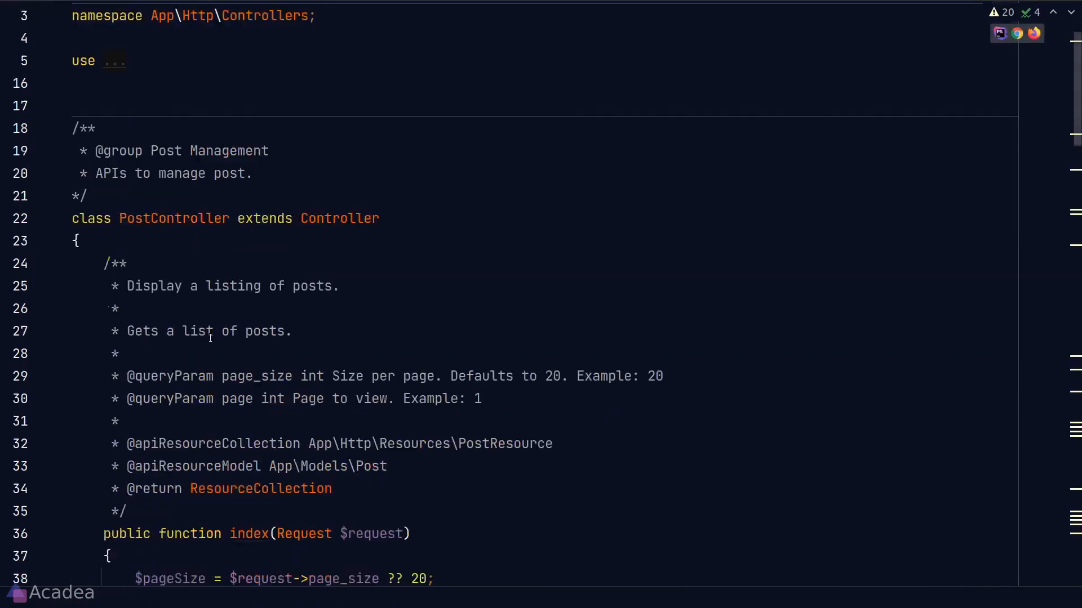
# Create $dummyUser in test_create, send its id as user_ids, and edit PostFactory.
pyautogui.scroll(-3)
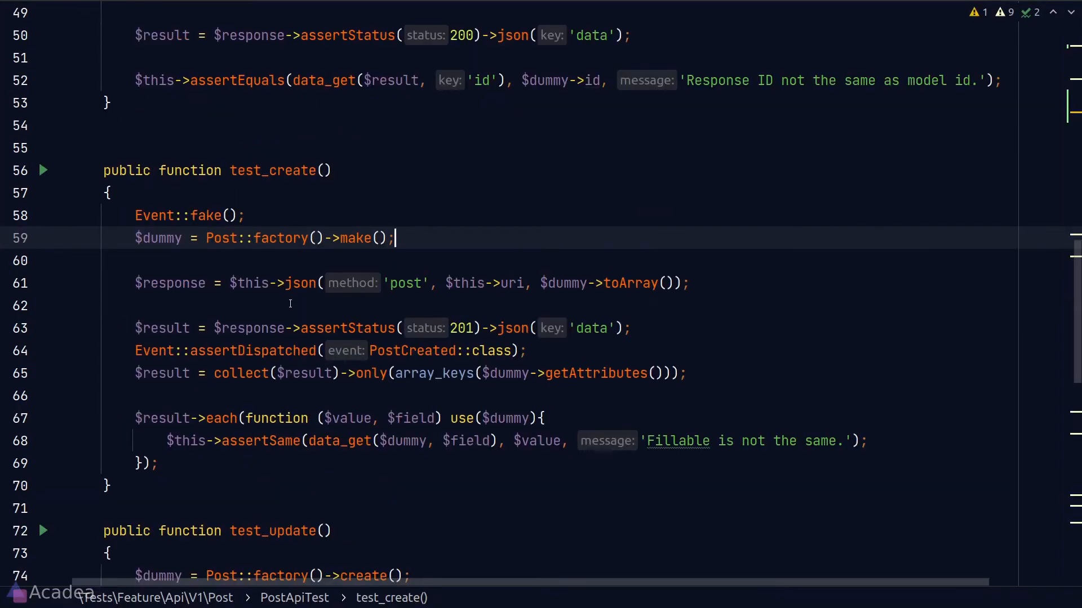
pyautogui.write('$dummyUser = U')
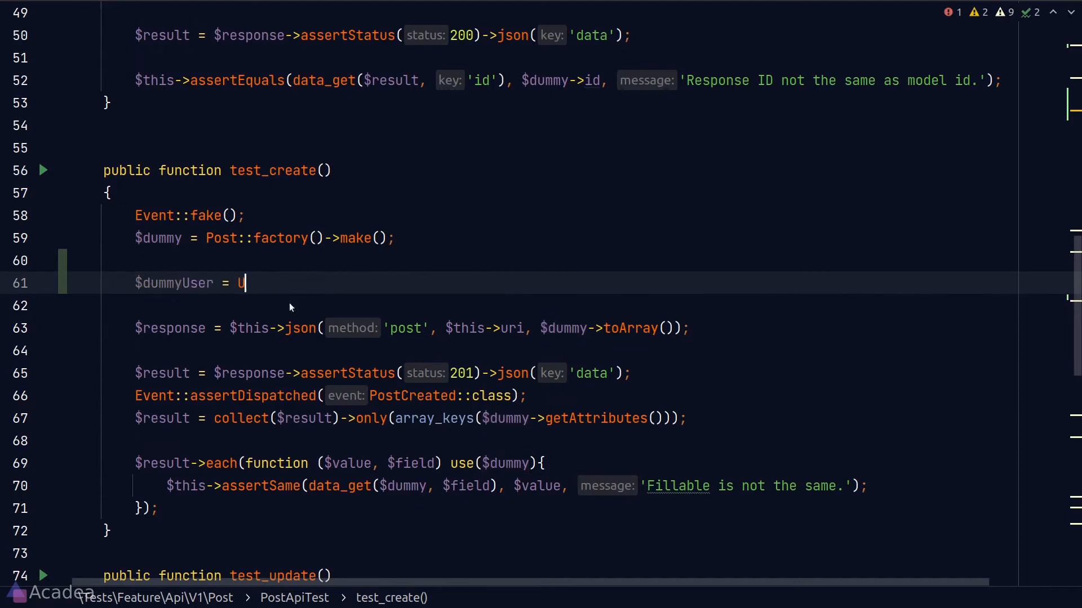
pyautogui.write('ser::factory()->create();')
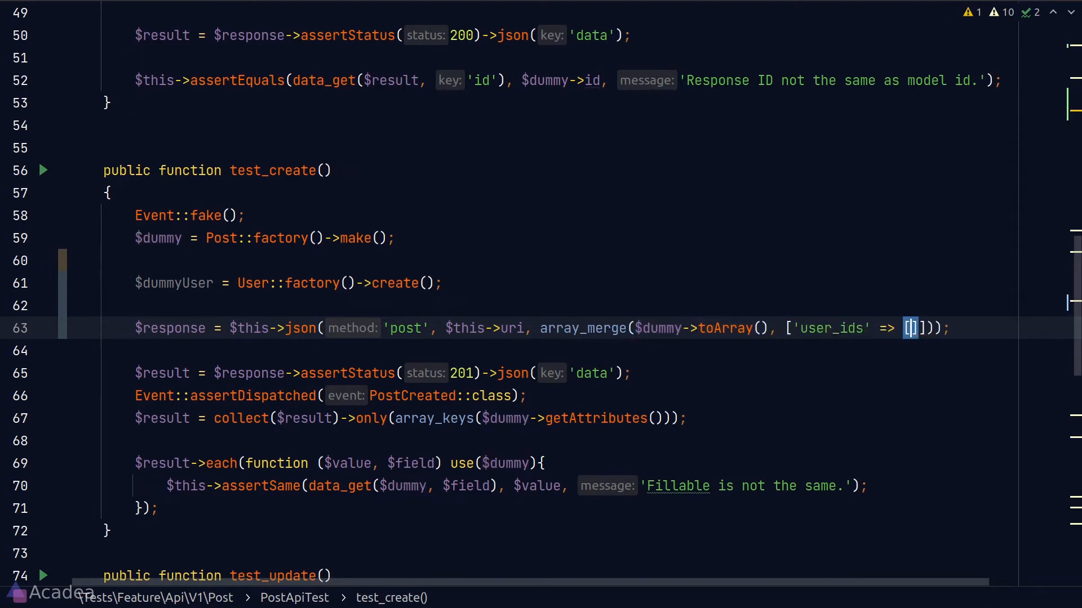
pyautogui.write('$dummyUser->id')
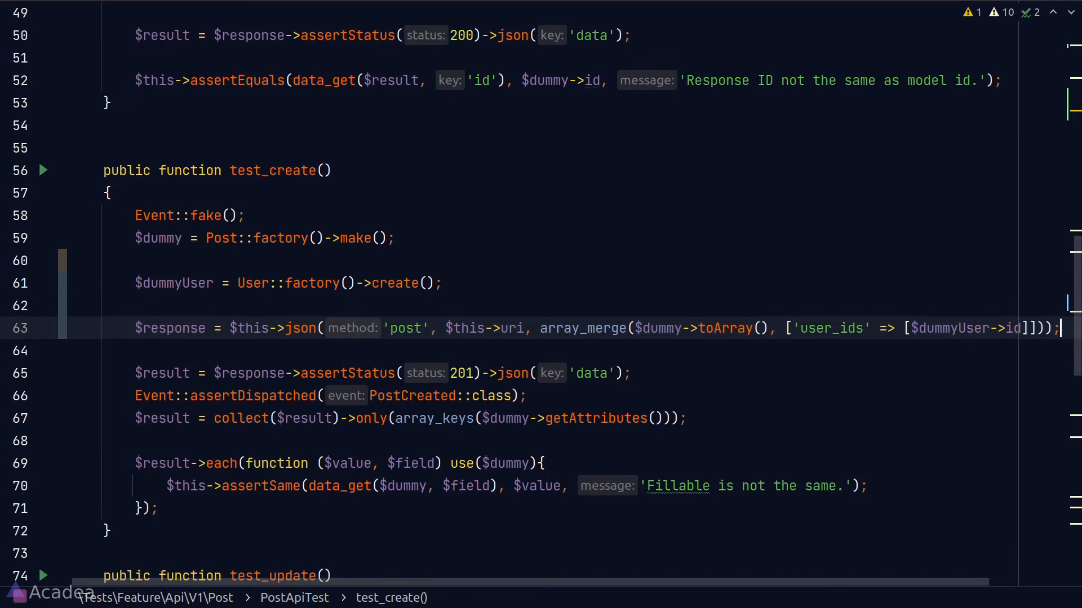
pyautogui.write('postfa')
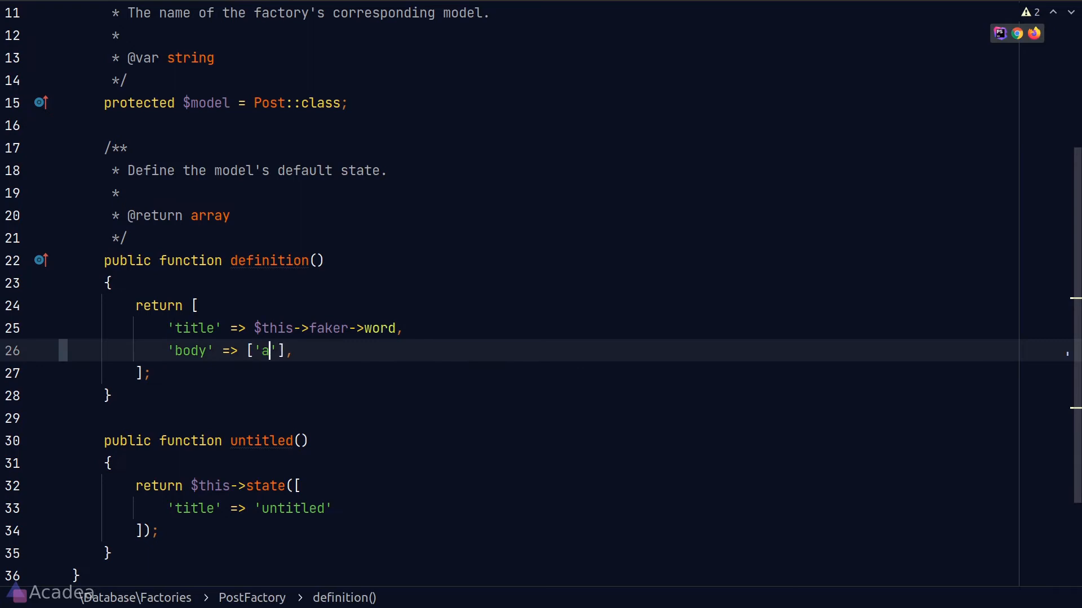
pyautogui.write('bc')
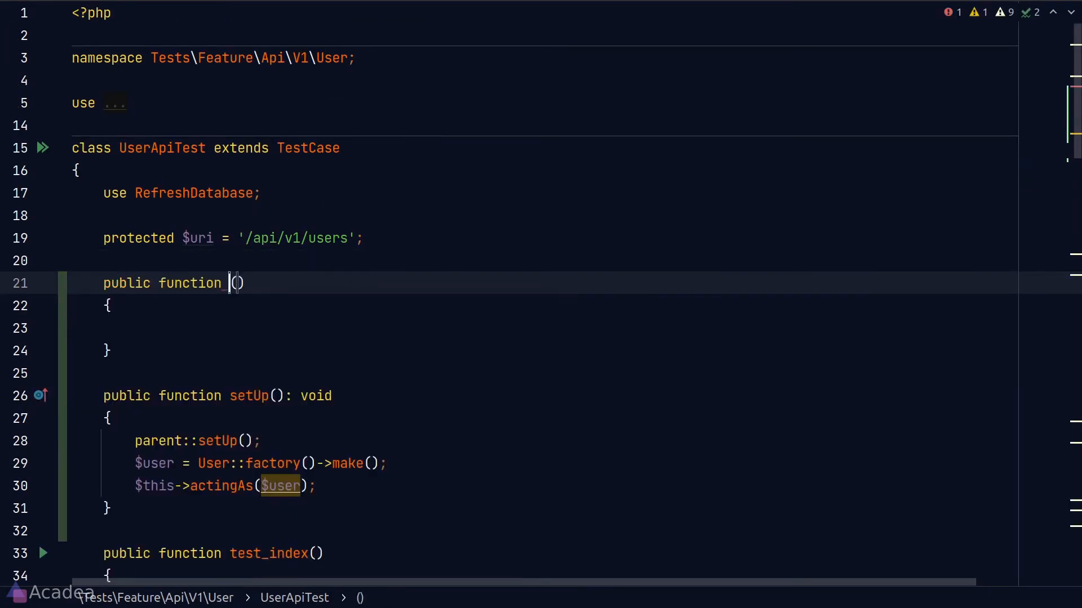
# Write tearDown(): void calling parent::tearDown() and dump('heyyaa'), then comment it out.
pyautogui.write('tearDown(): void')
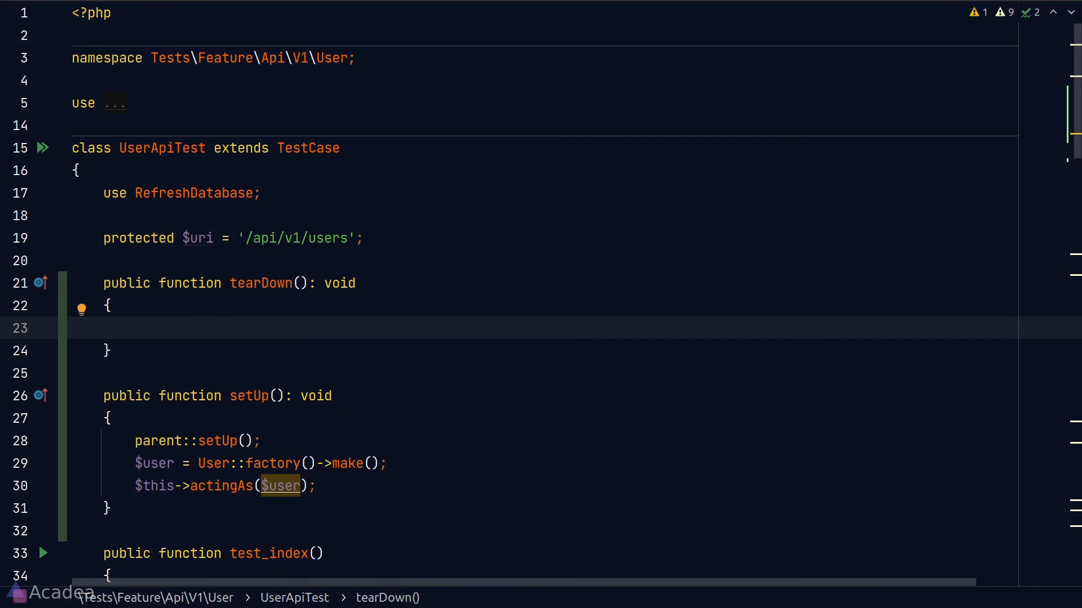
pyautogui.write('parent::tearDown();')
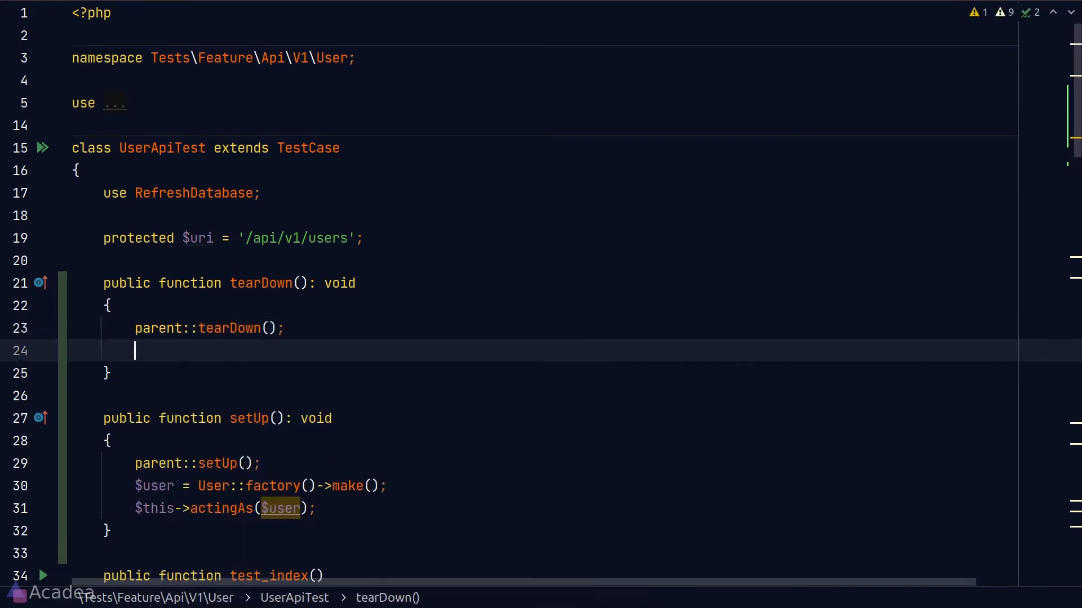
pyautogui.write("dump('heyyaa');")
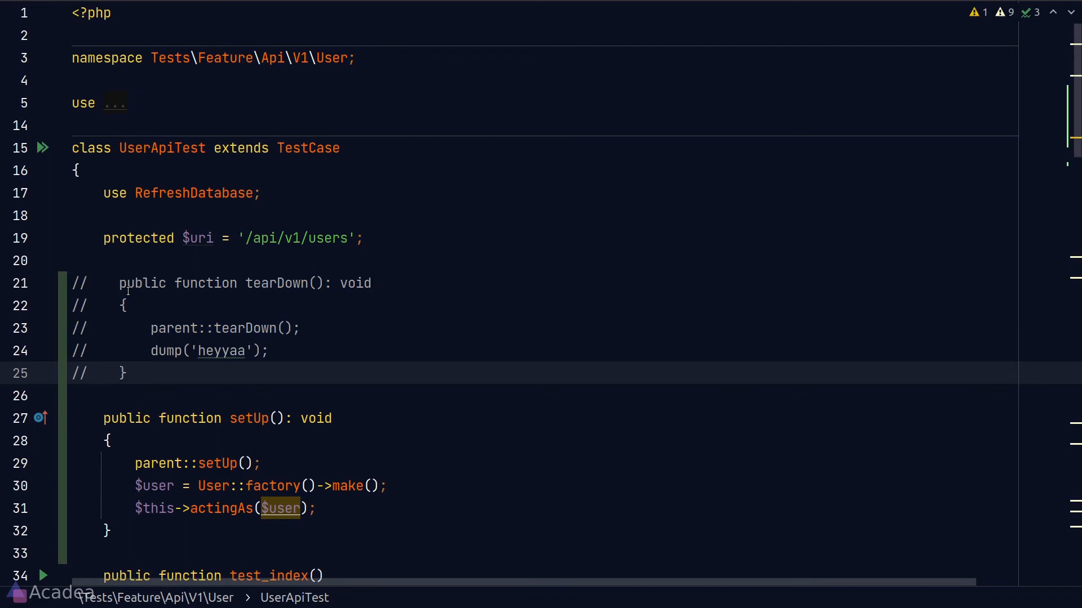
# Add guard: 'api' as actingAs's second argument, replacing the initially typed 'web'.
pyautogui.write(',')
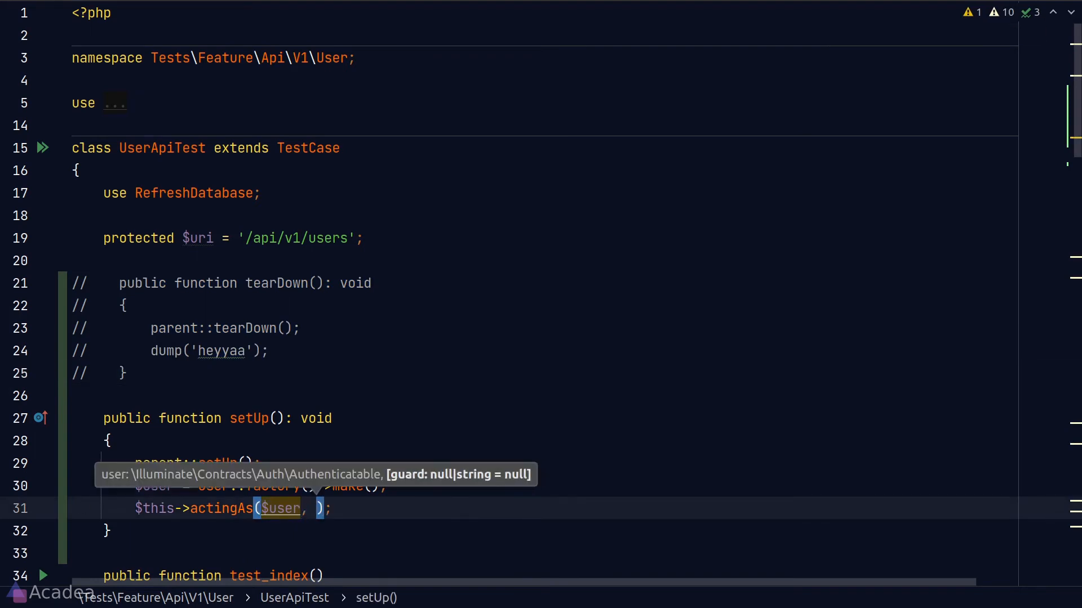
pyautogui.write("guard: '")
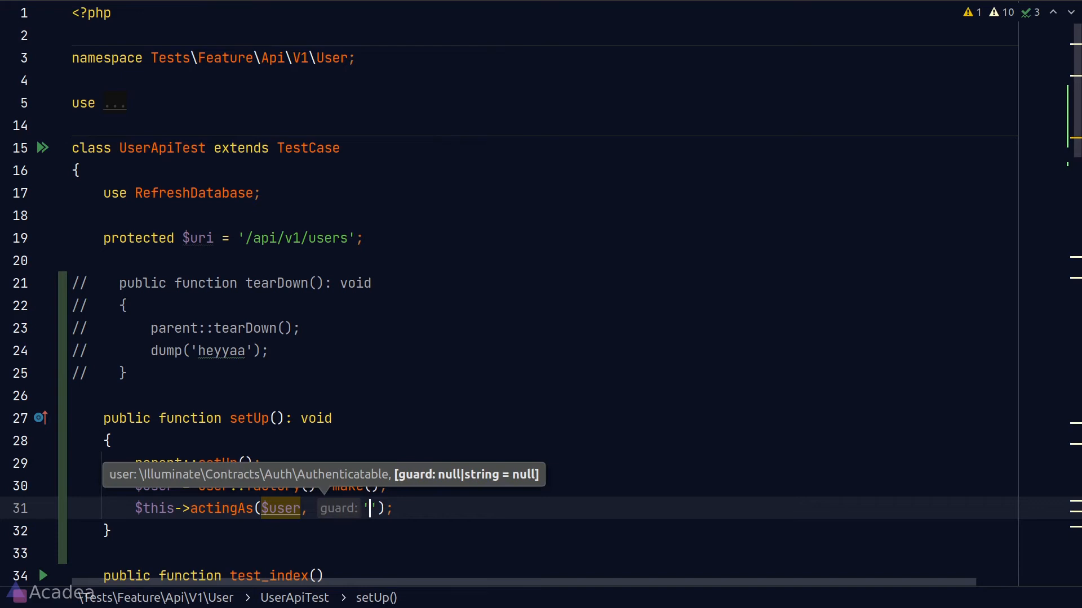
pyautogui.write('web')
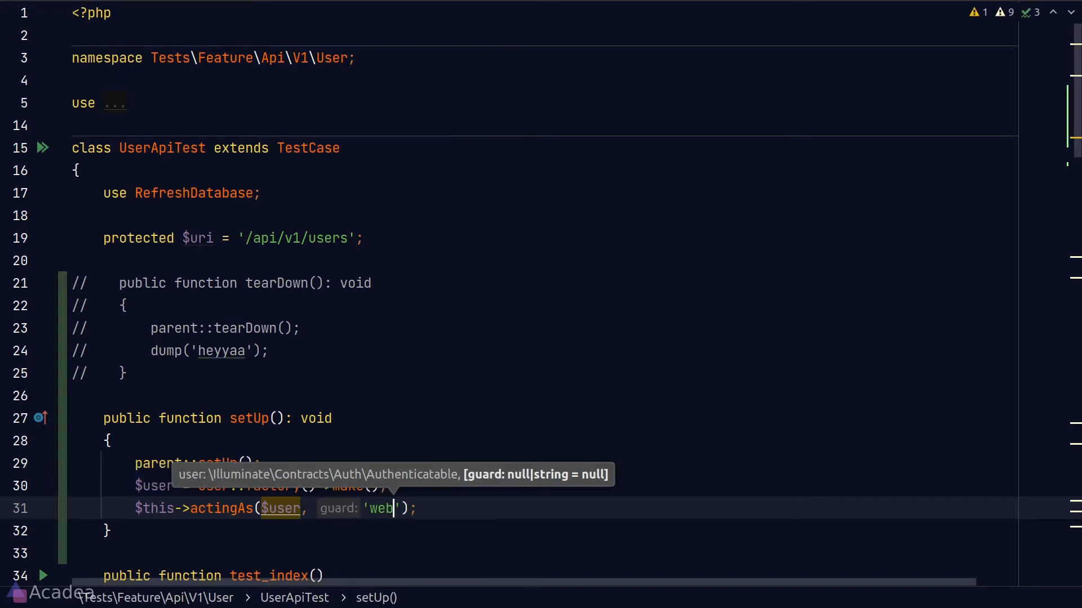
pyautogui.write('api')
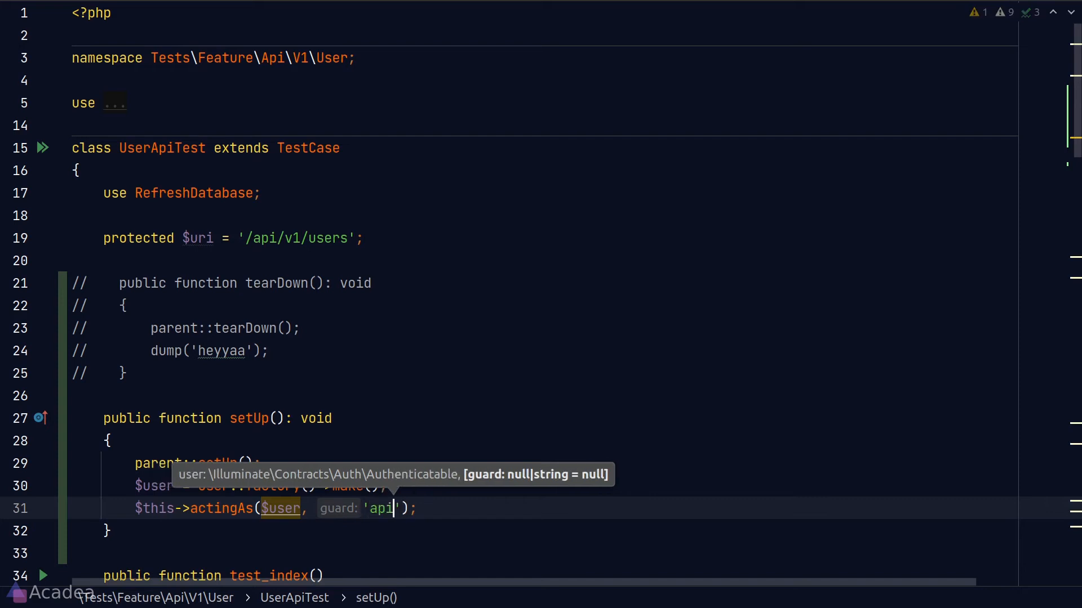